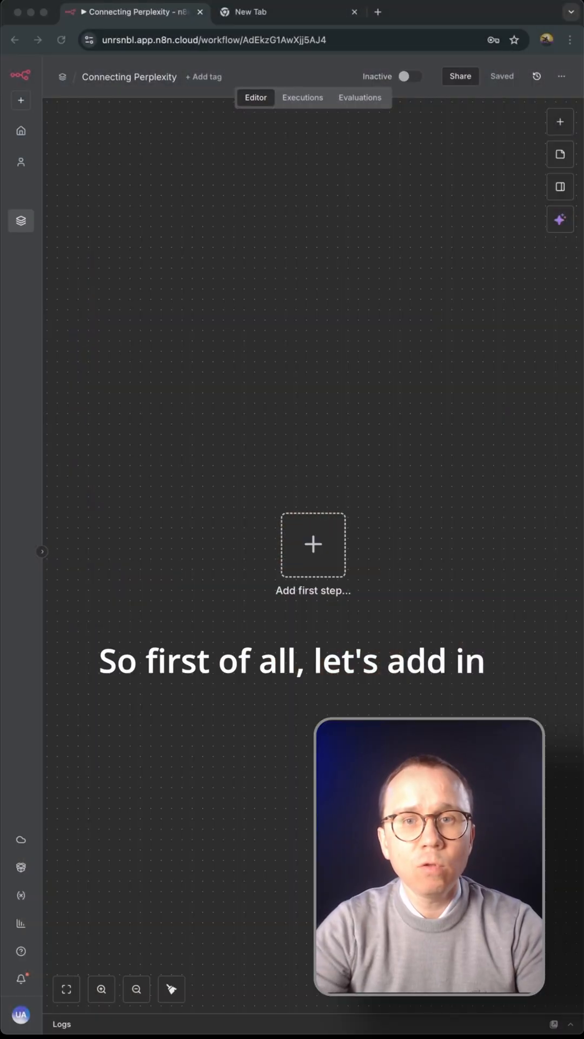
Step: Add a chat trigger and Perplexity Message a model node, start a new credential, and search 'perplexity api'
{"action": "left_click", "coordinate": [312, 545]}
{"action": "type", "text": "perp"}
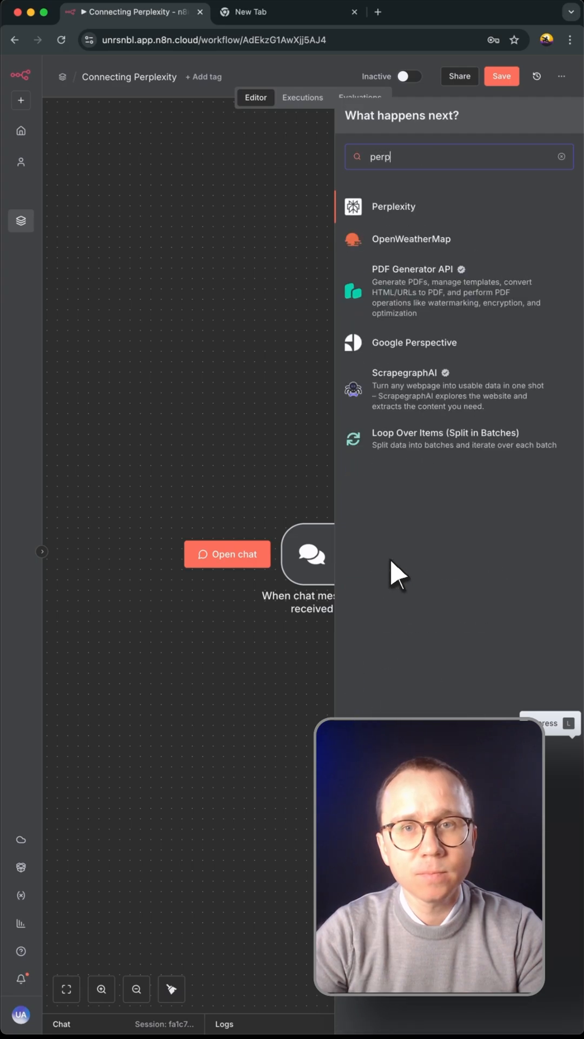
{"action": "left_click", "coordinate": [393, 206]}
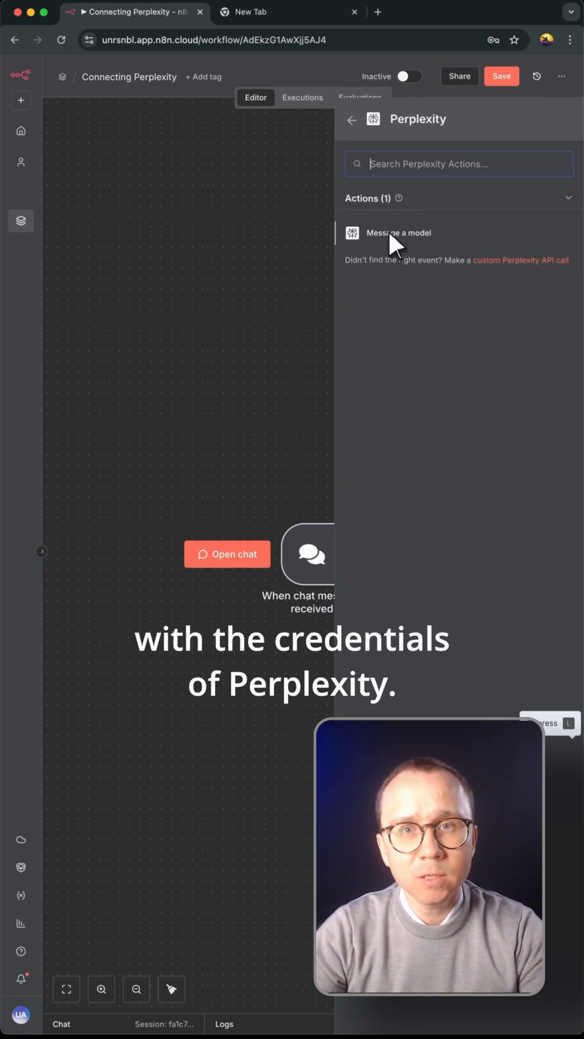
{"action": "left_click", "coordinate": [398, 232]}
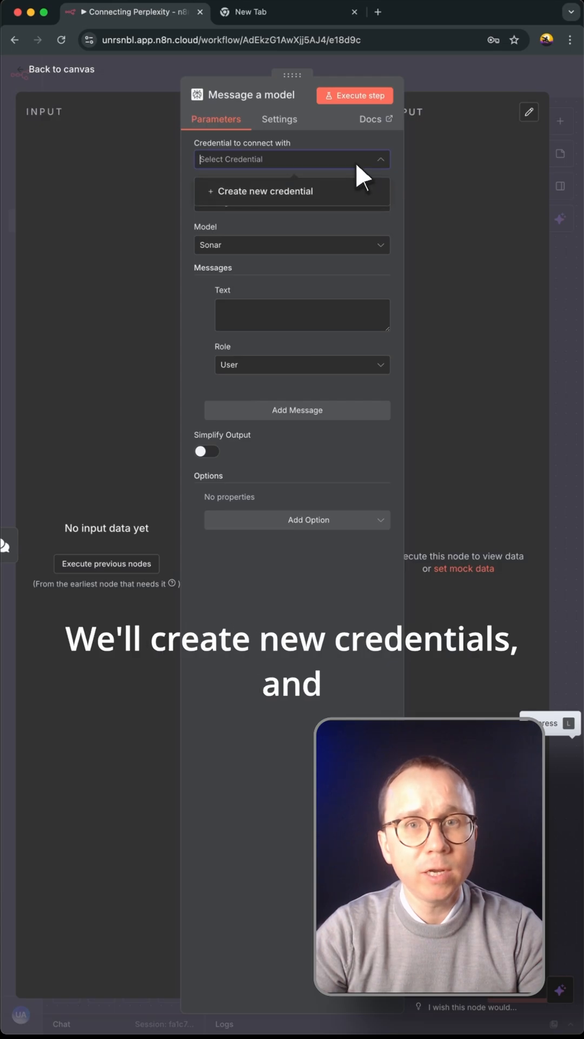
{"action": "left_click", "coordinate": [267, 191]}
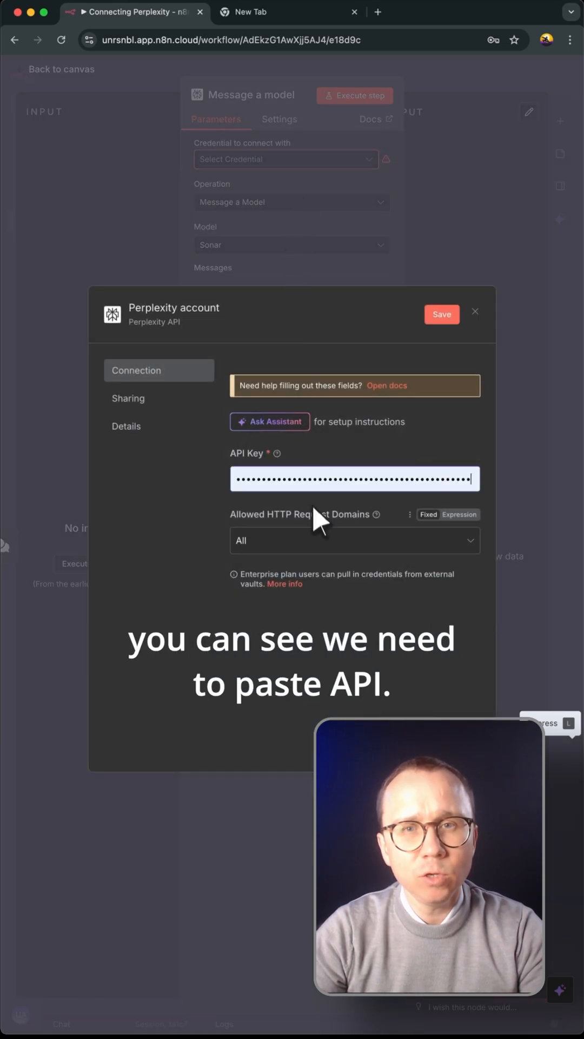
{"action": "type", "text": "perplexity api"}
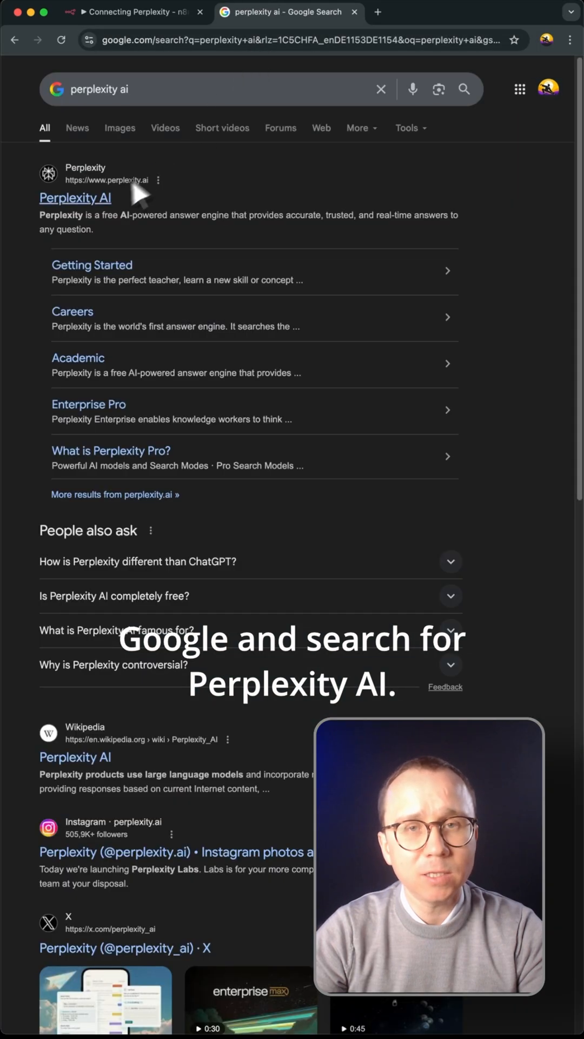
Step: Go to the Perplexity website from the search results and sign in with Google
{"action": "left_click", "coordinate": [74, 198]}
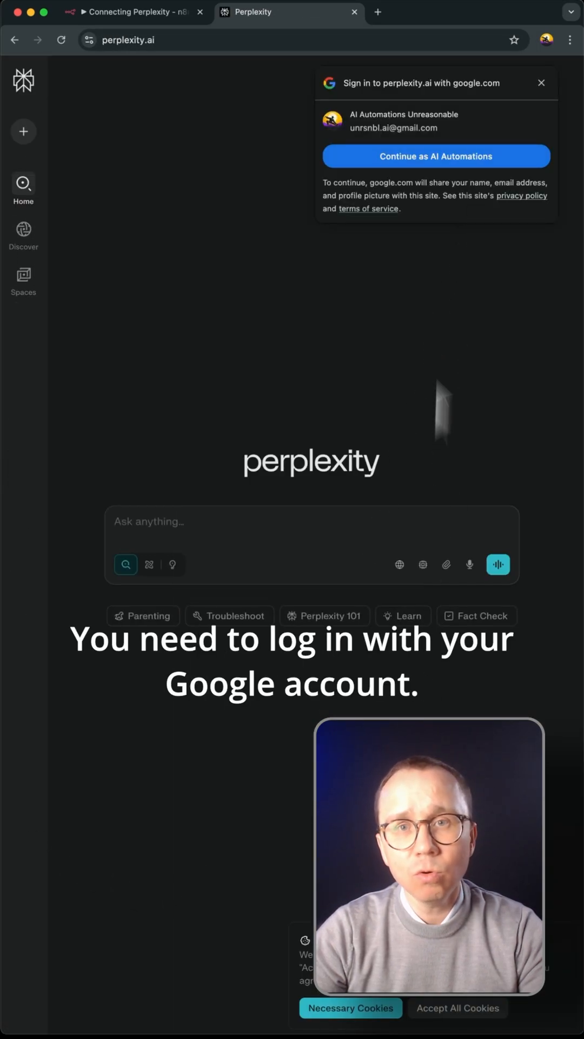
{"action": "left_click", "coordinate": [435, 156]}
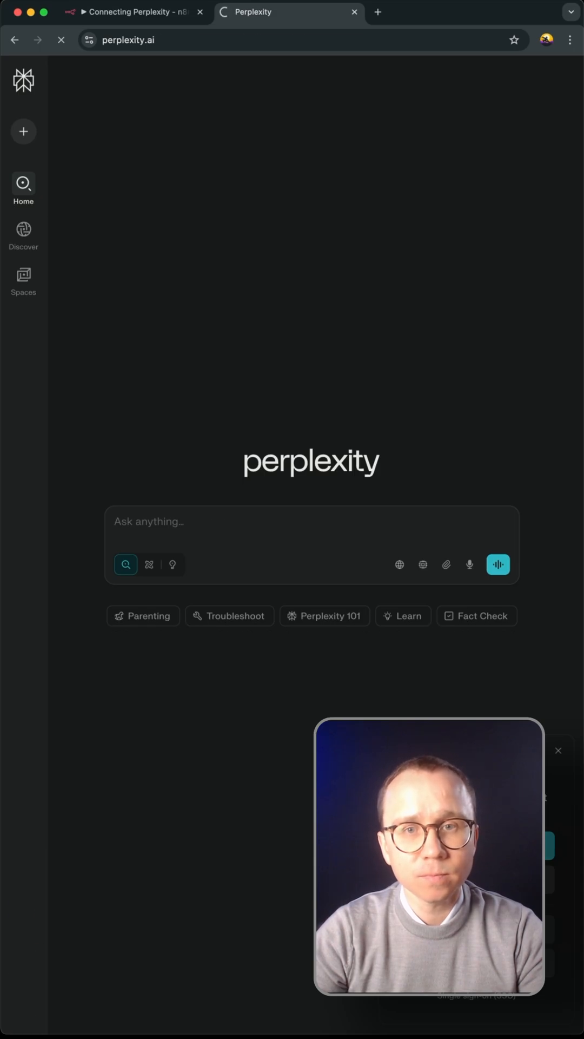
Step: Create the Unreasonable AI API group from account settings and dismiss the save-address prompt
{"action": "left_click", "coordinate": [22, 911]}
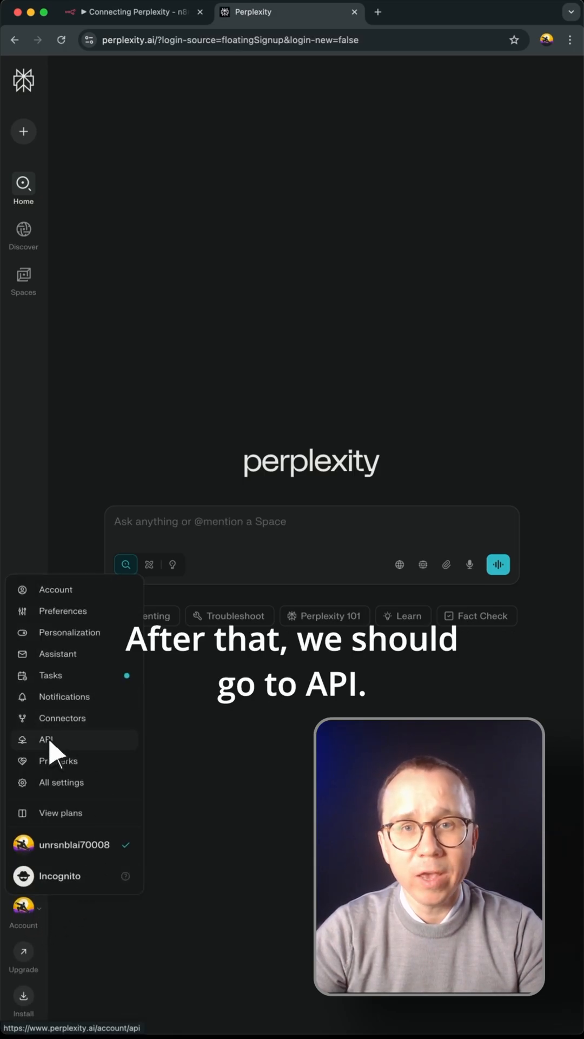
{"action": "left_click", "coordinate": [46, 739]}
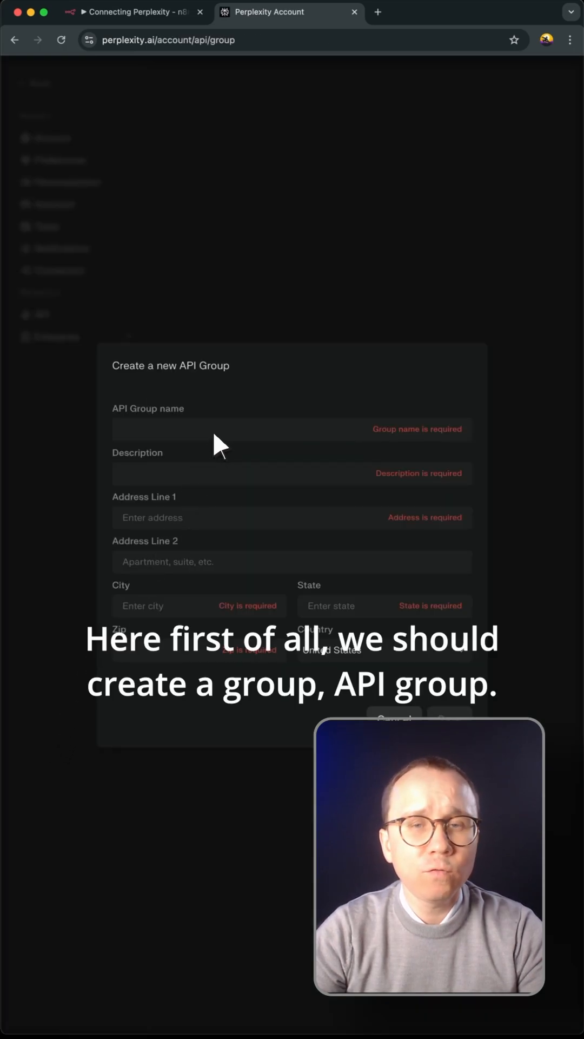
{"action": "type", "text": "Unreasonab"}
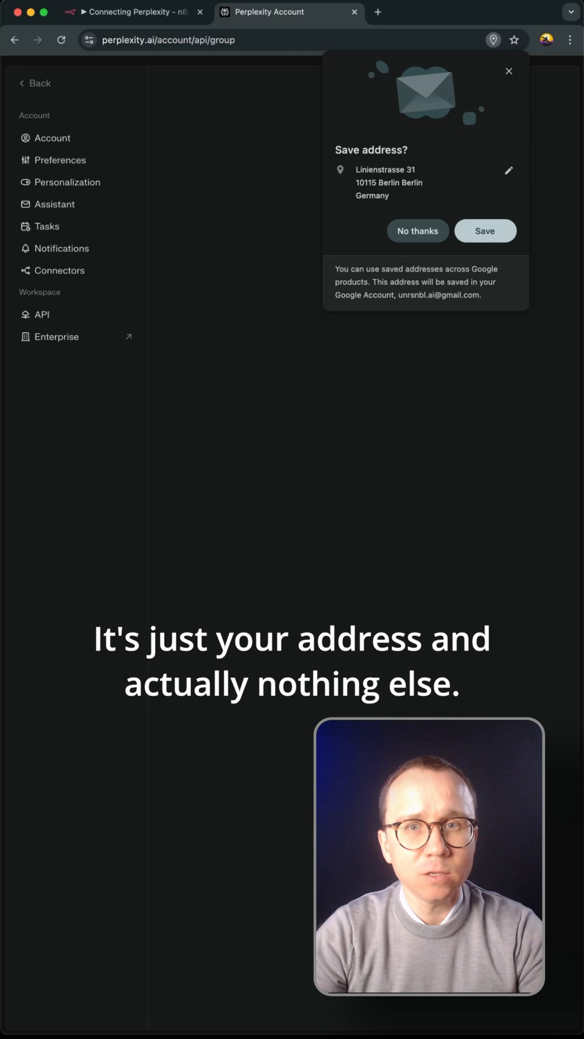
{"action": "left_click", "coordinate": [418, 230]}
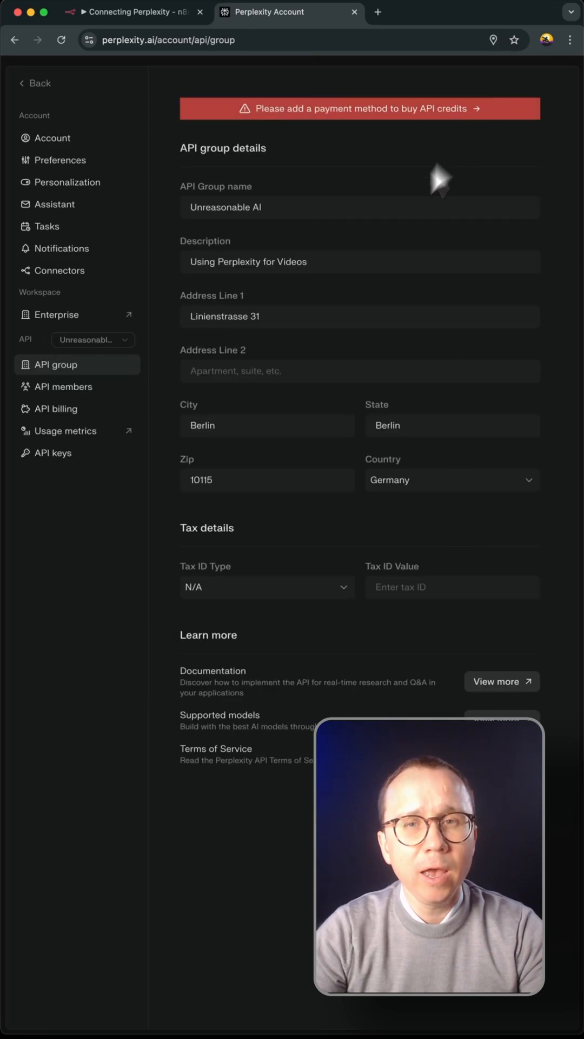
{"action": "mouse_move", "coordinate": [387, 122]}
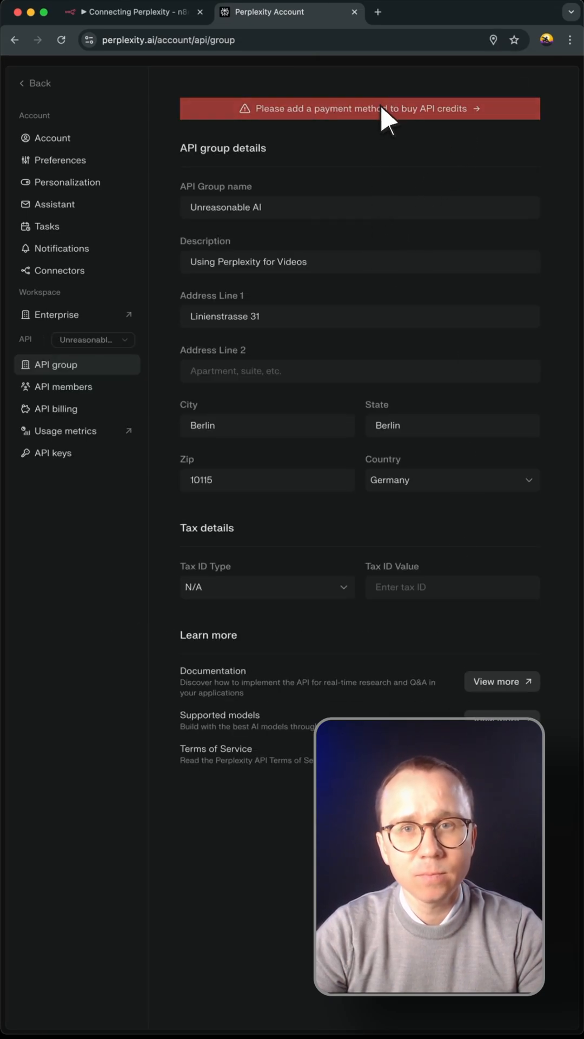
Step: Add a payment method on the API billing page and reload it
{"action": "left_click", "coordinate": [55, 408]}
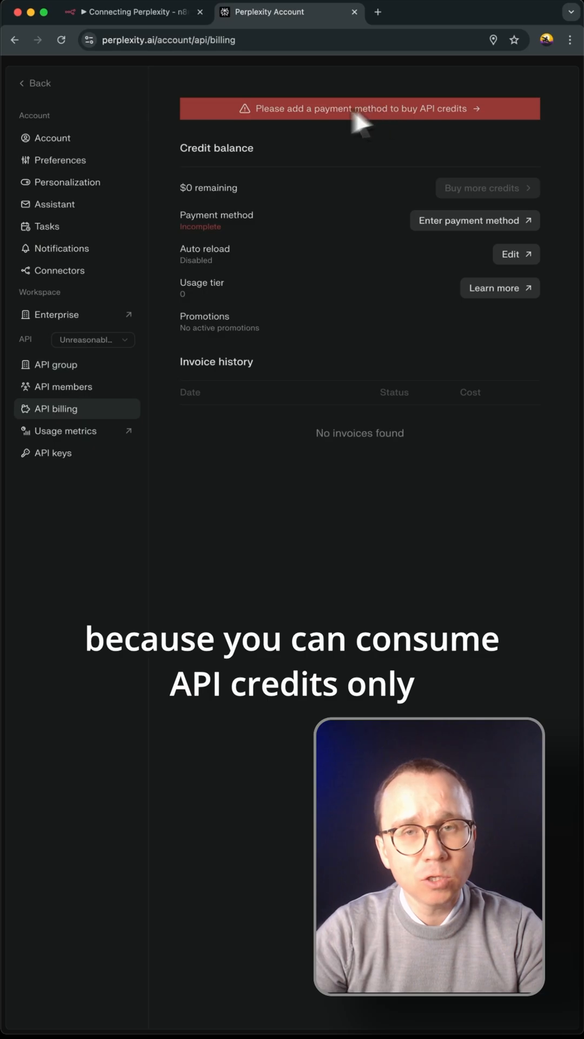
{"action": "left_click", "coordinate": [474, 219]}
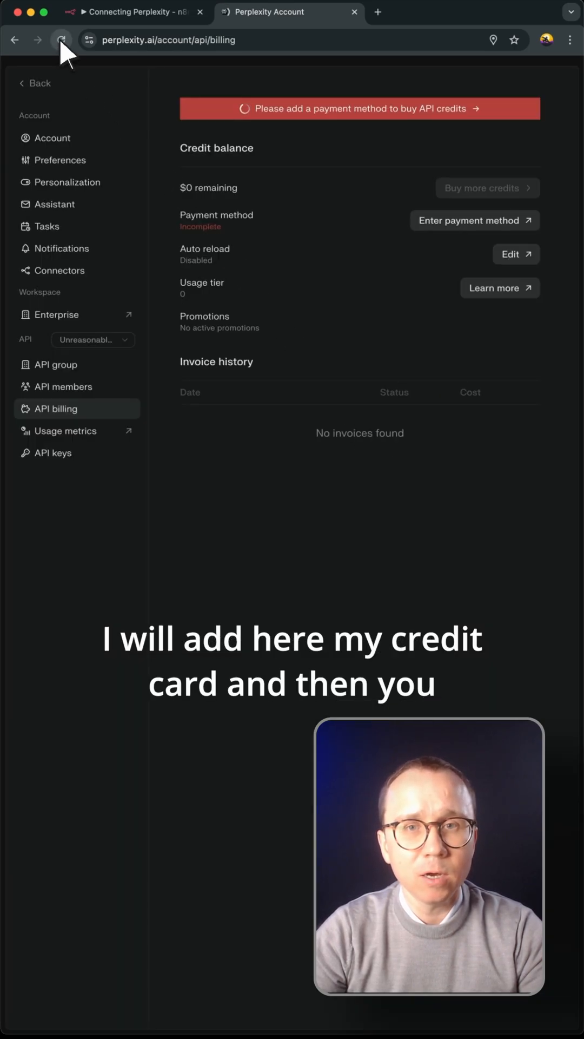
{"action": "left_click", "coordinate": [61, 40]}
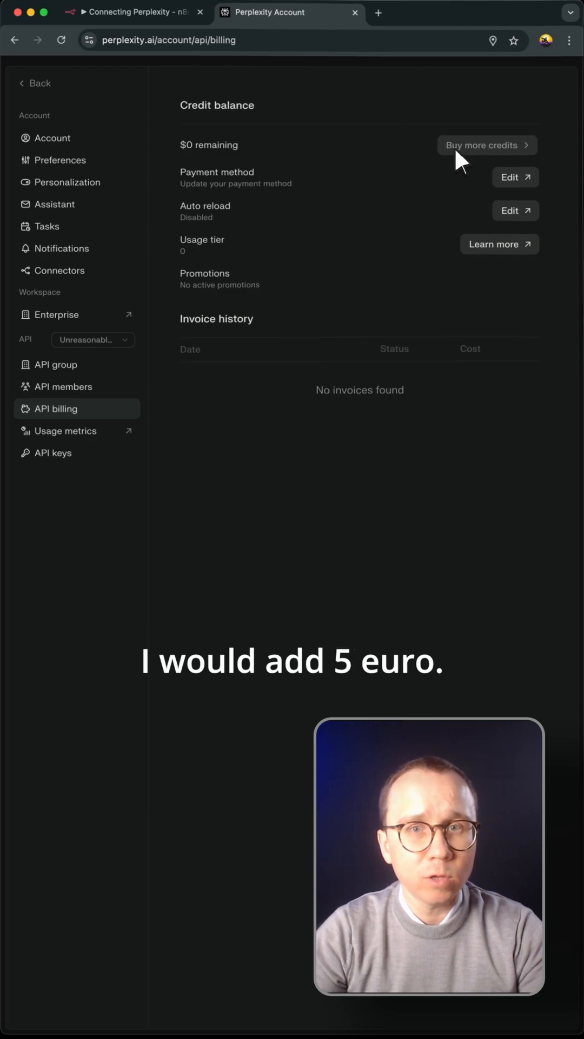
Step: Buy $5 of API credits, pay the draft invoice, and go to the API keys page
{"action": "left_click", "coordinate": [487, 144]}
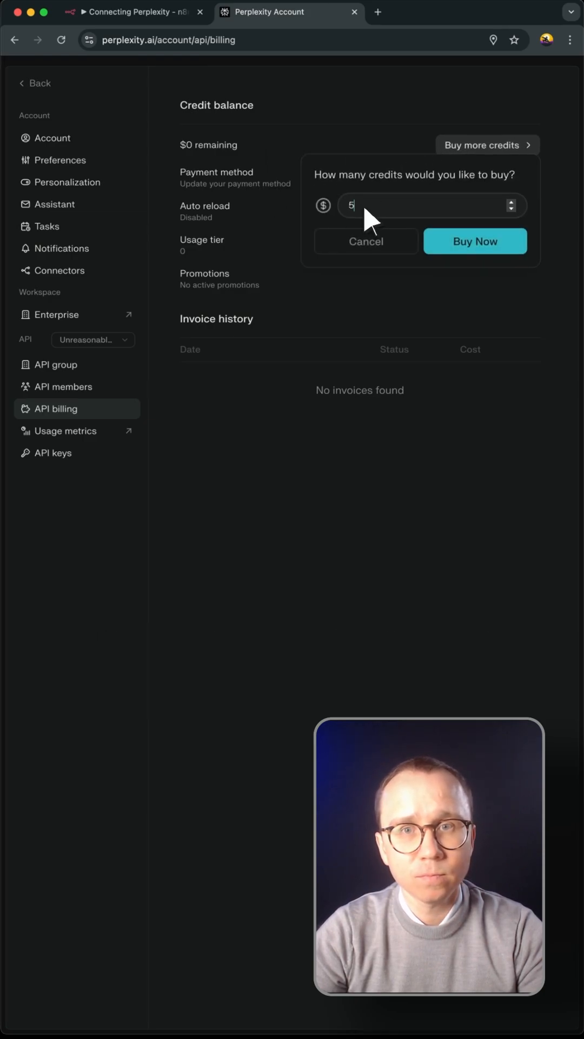
{"action": "left_click", "coordinate": [474, 240]}
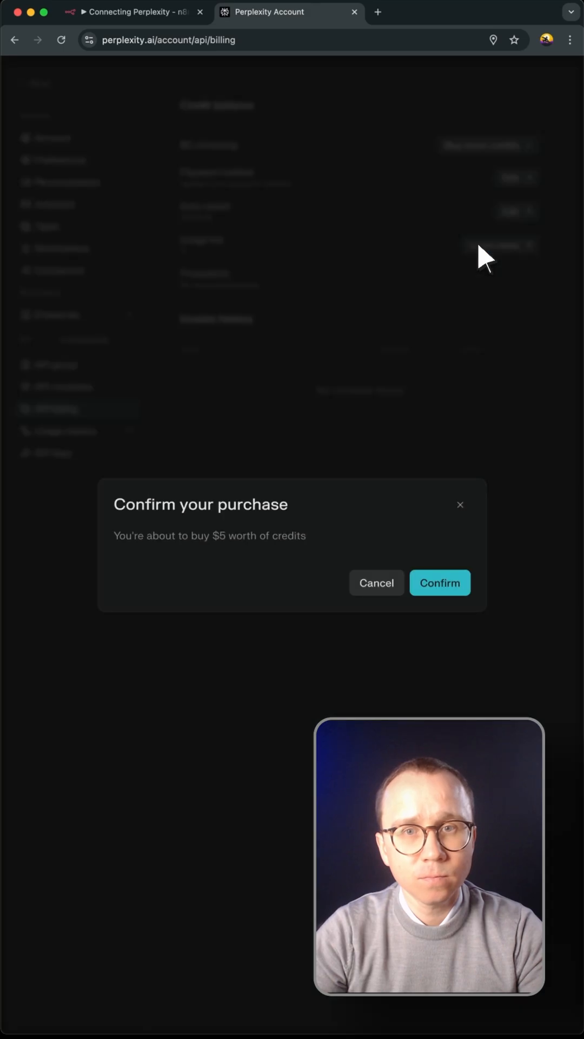
{"action": "left_click", "coordinate": [441, 582]}
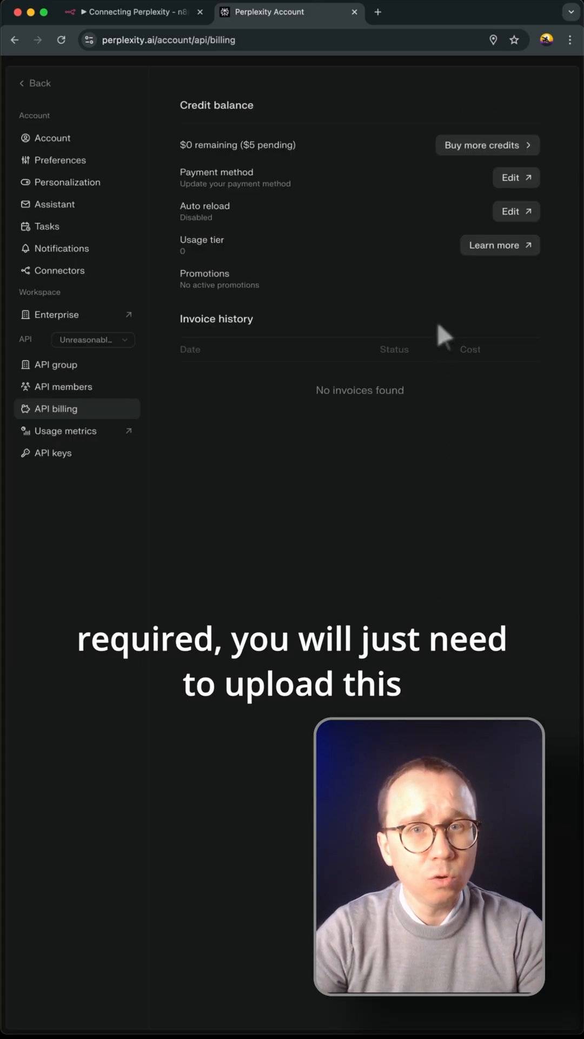
{"action": "left_click", "coordinate": [61, 40]}
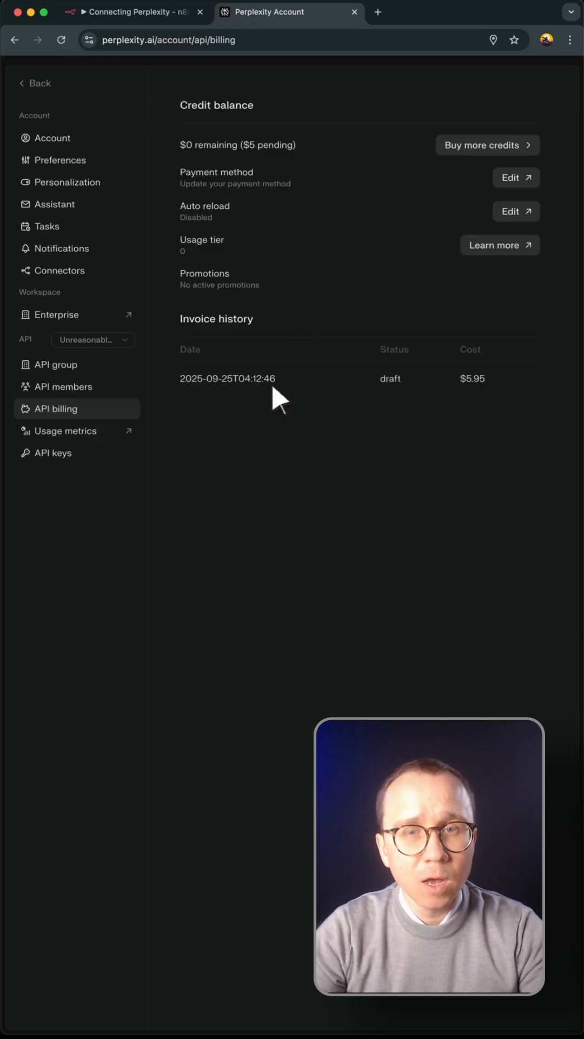
{"action": "left_click", "coordinate": [228, 379]}
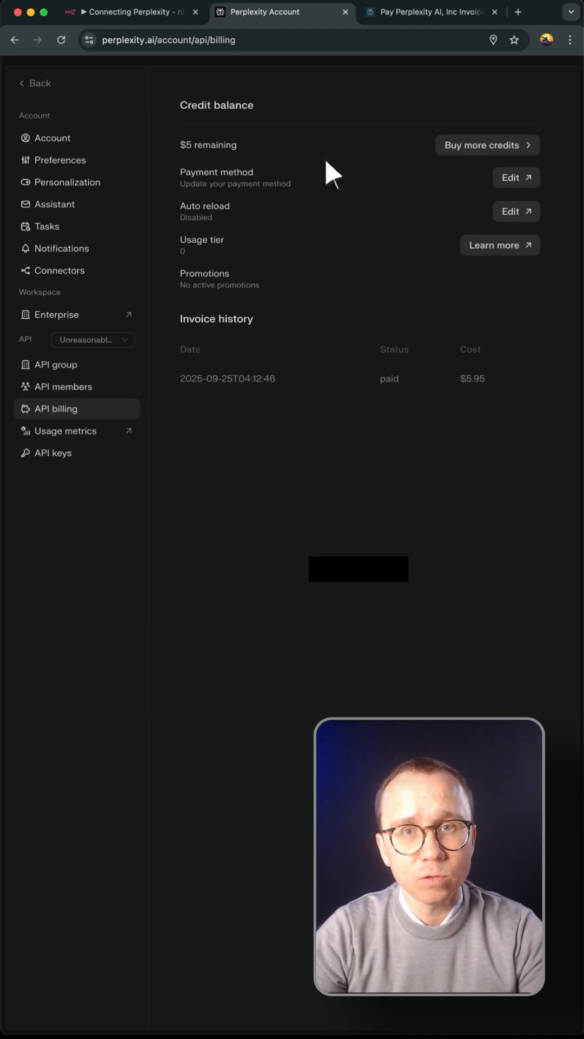
{"action": "left_click", "coordinate": [53, 452]}
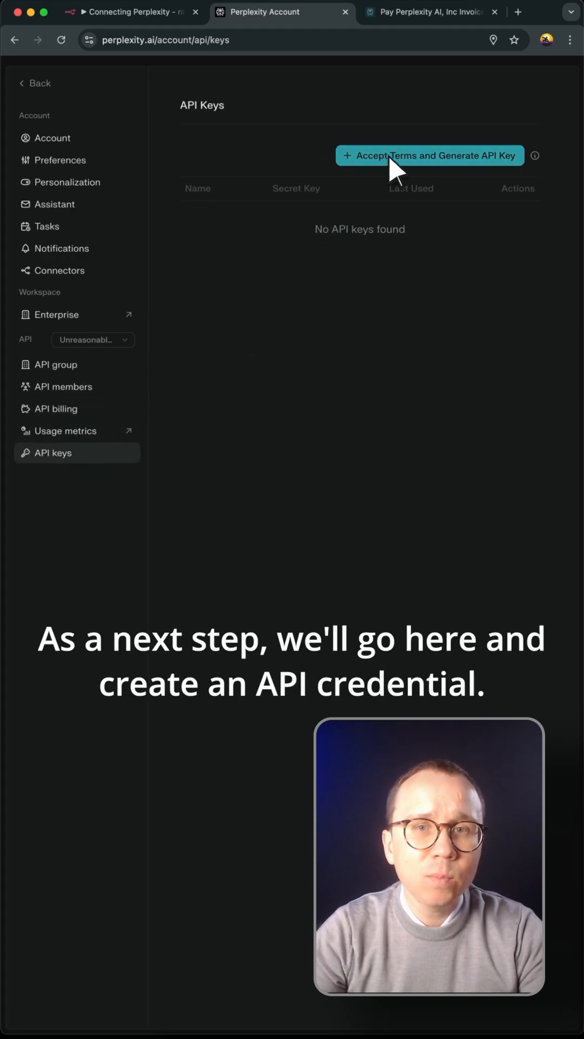
Step: Generate a new API key named 'API Key 1 for n8n'
{"action": "left_click", "coordinate": [430, 154]}
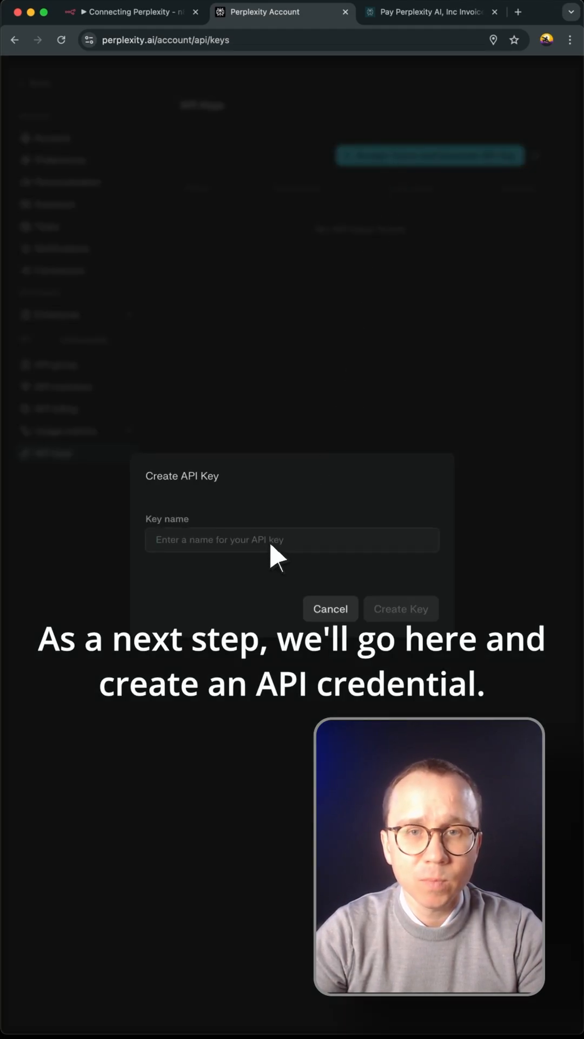
{"action": "type", "text": "A"}
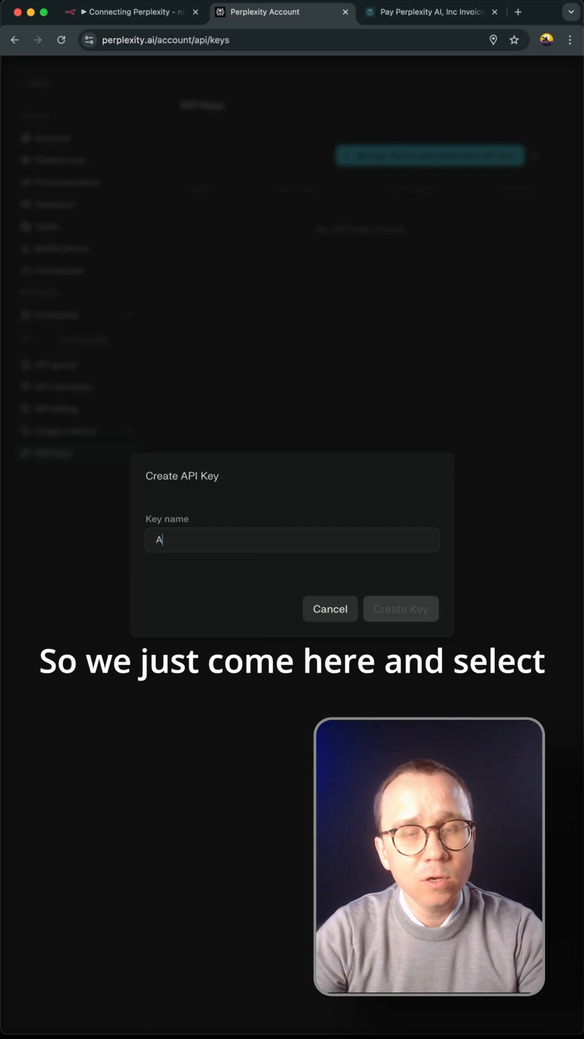
{"action": "type", "text": "PI Key"}
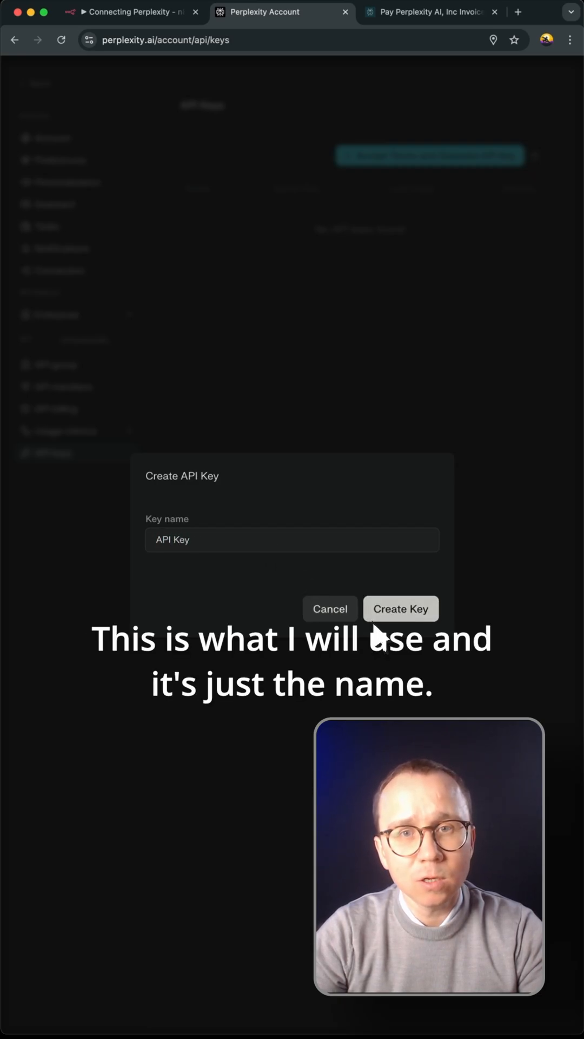
{"action": "type", "text": "API Key 1 for n"}
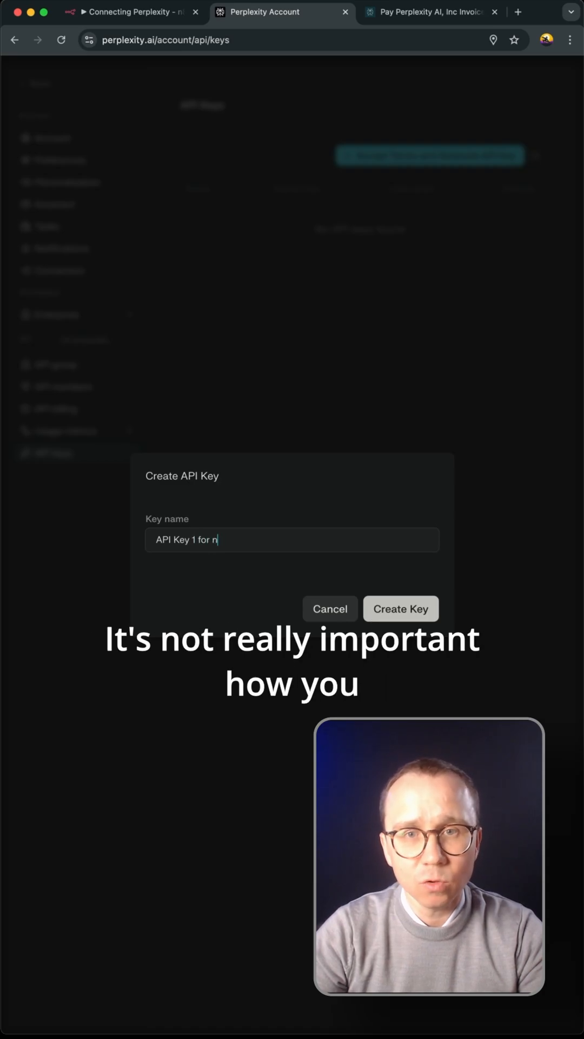
{"action": "left_click", "coordinate": [400, 608]}
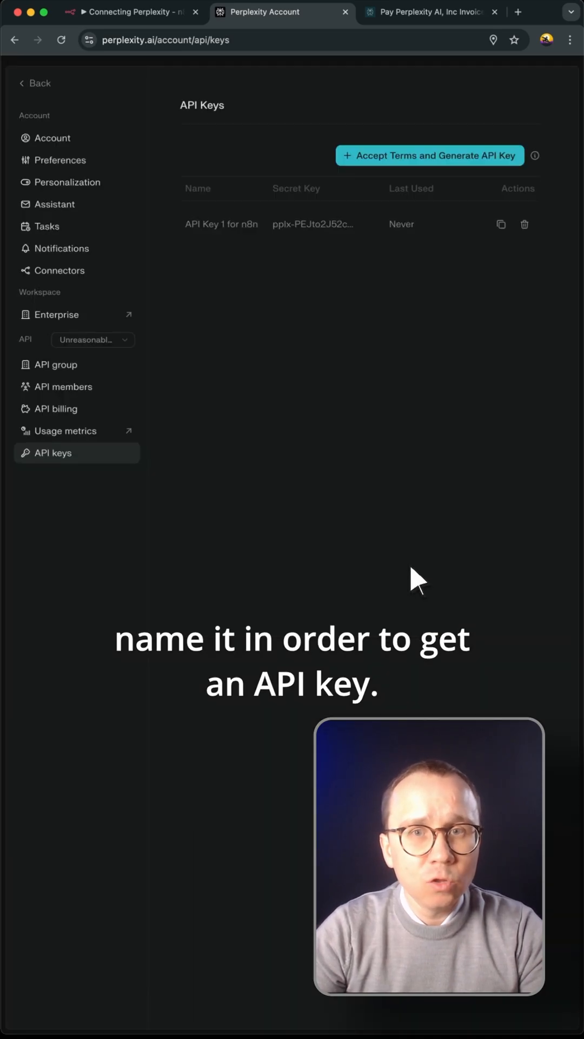
{"action": "mouse_move", "coordinate": [484, 240]}
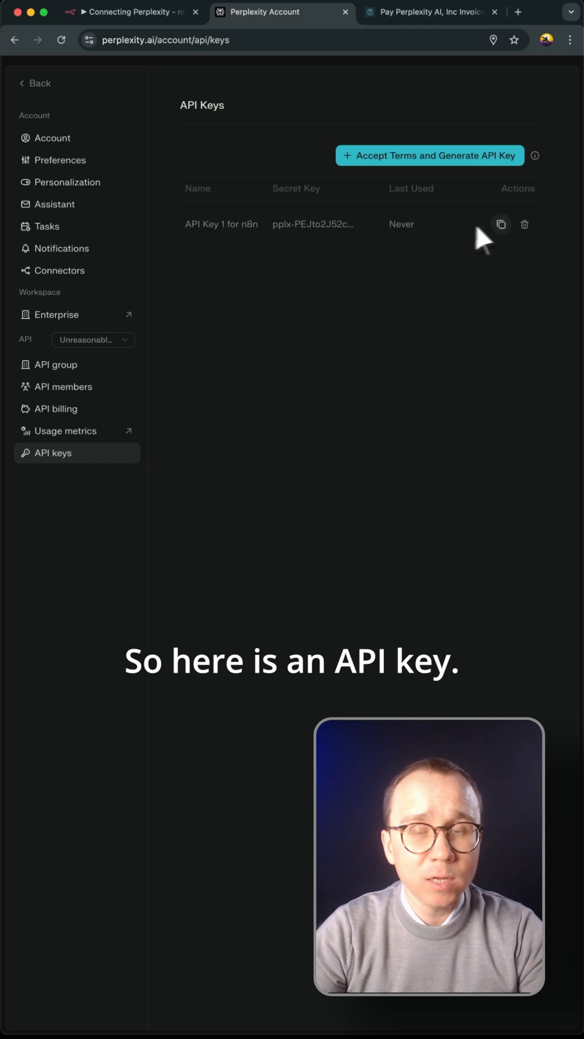
Step: Copy the new API key and return to the n8n workflow
{"action": "left_click", "coordinate": [501, 224]}
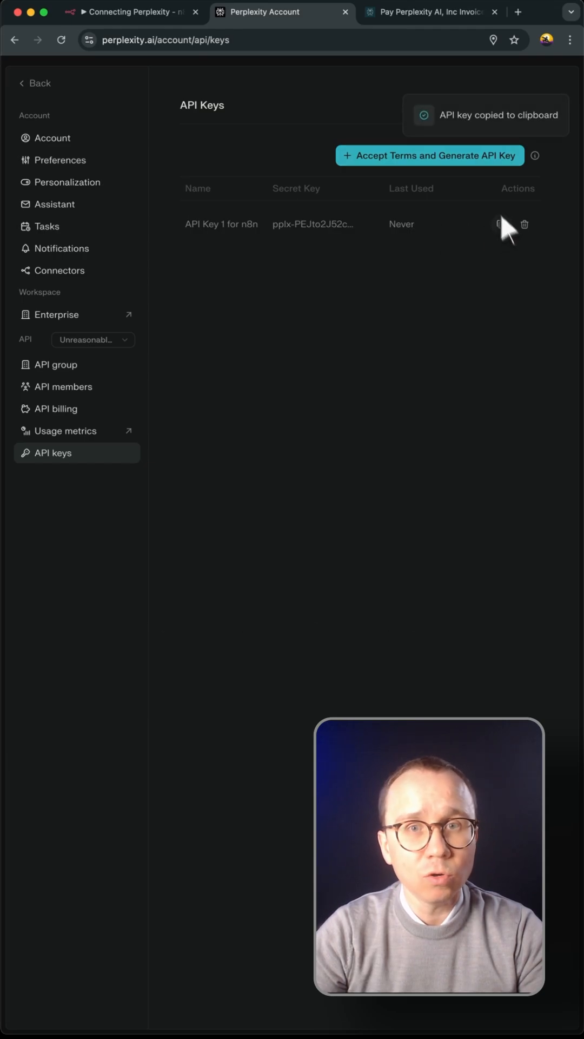
{"action": "left_click", "coordinate": [131, 11]}
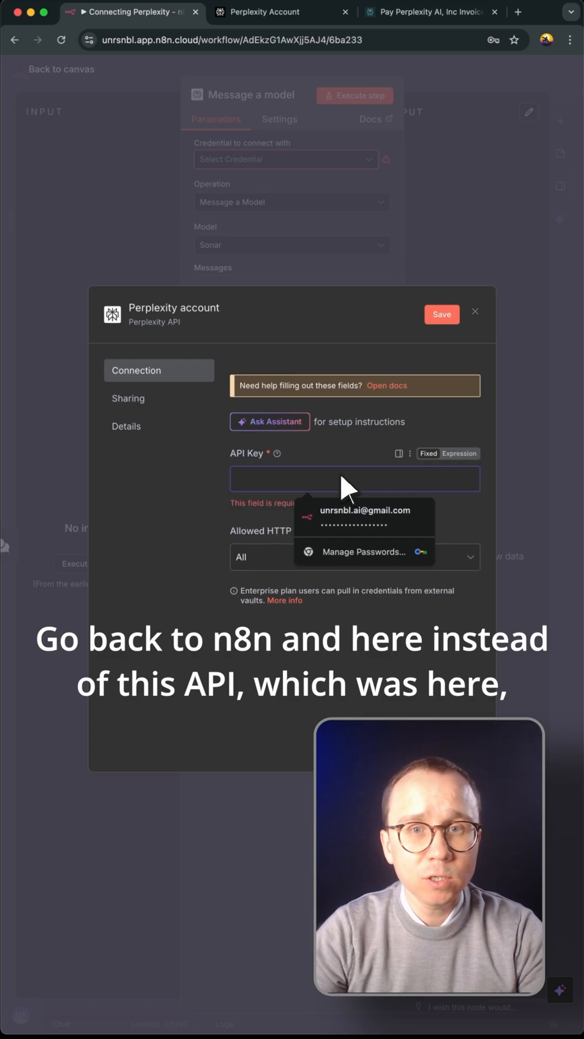
Step: Paste the key into the Perplexity credential, save it with a successful test, and return to the node
{"action": "left_click", "coordinate": [442, 314]}
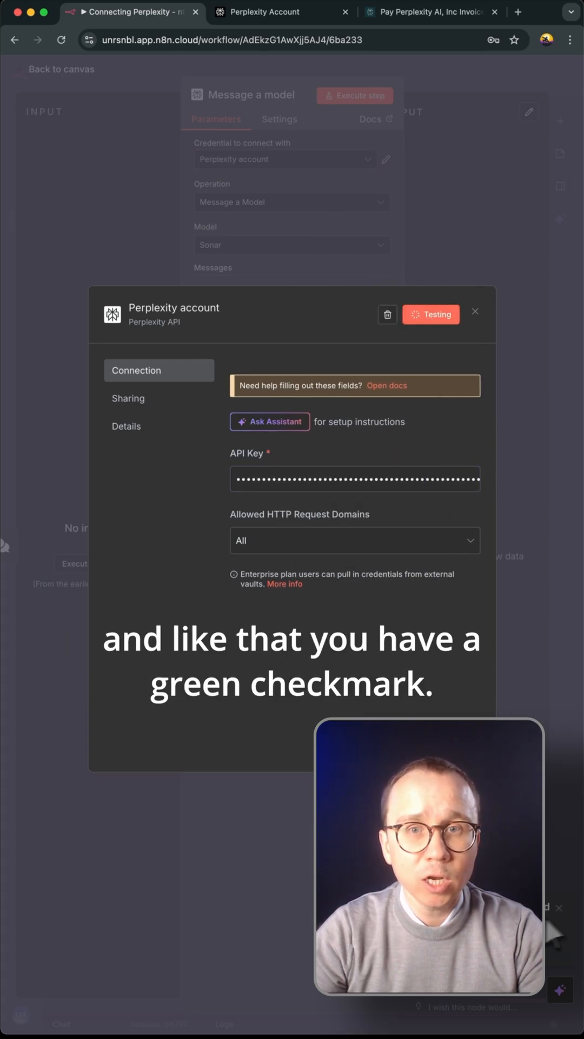
{"action": "left_click", "coordinate": [431, 314]}
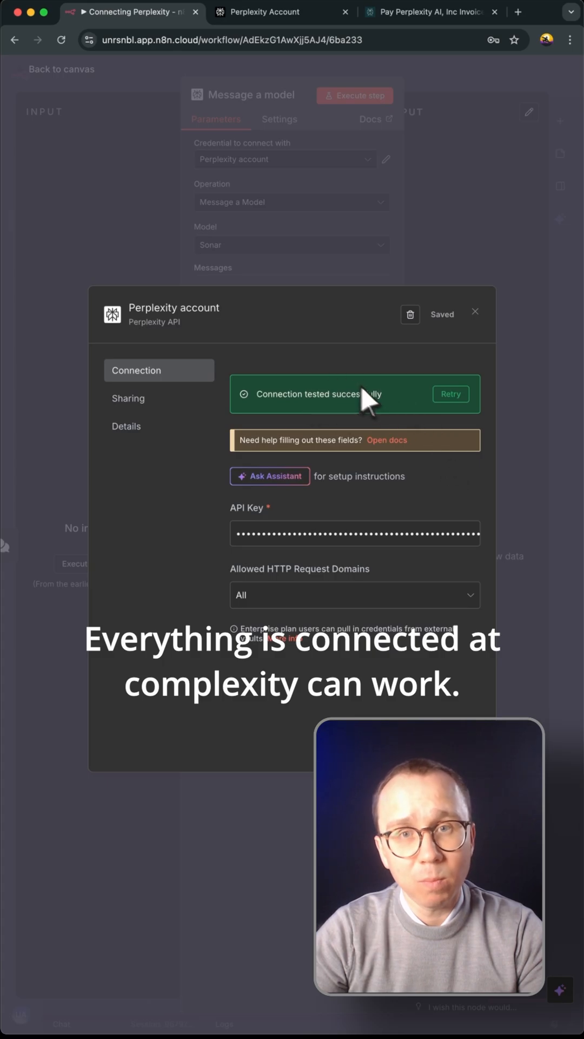
{"action": "left_click", "coordinate": [476, 312]}
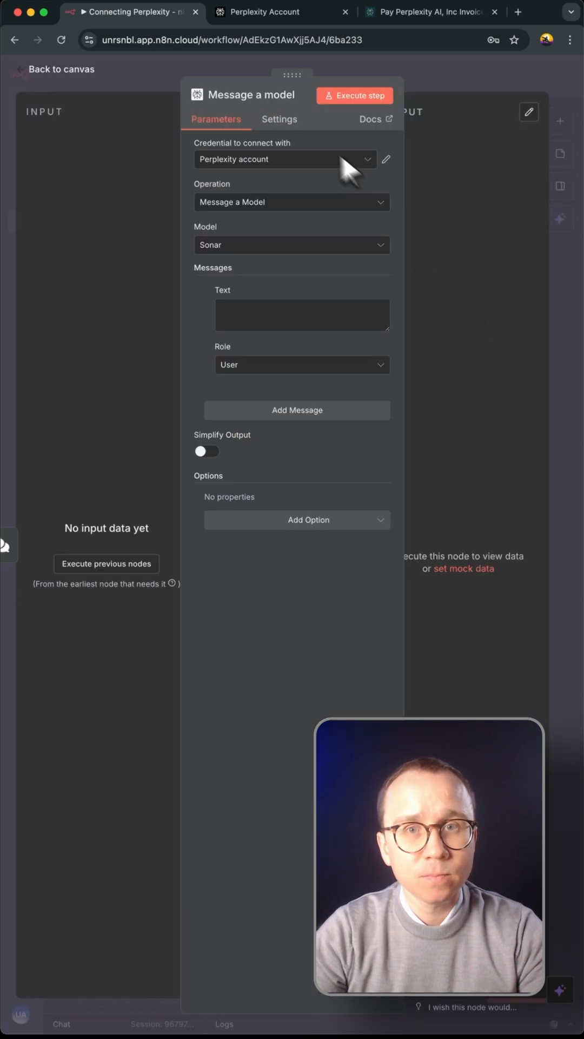
Step: Set the message text to 'What are the latest news for Berlin real estate market today?'
{"action": "left_click", "coordinate": [291, 244]}
{"action": "type", "text": "W"}
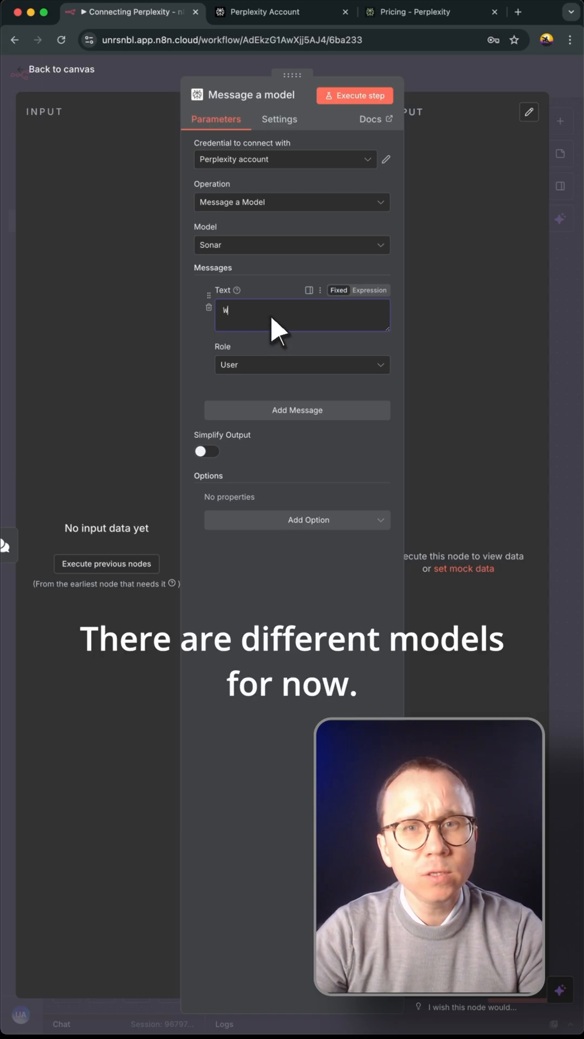
{"action": "type", "text": "hat are the latest n"}
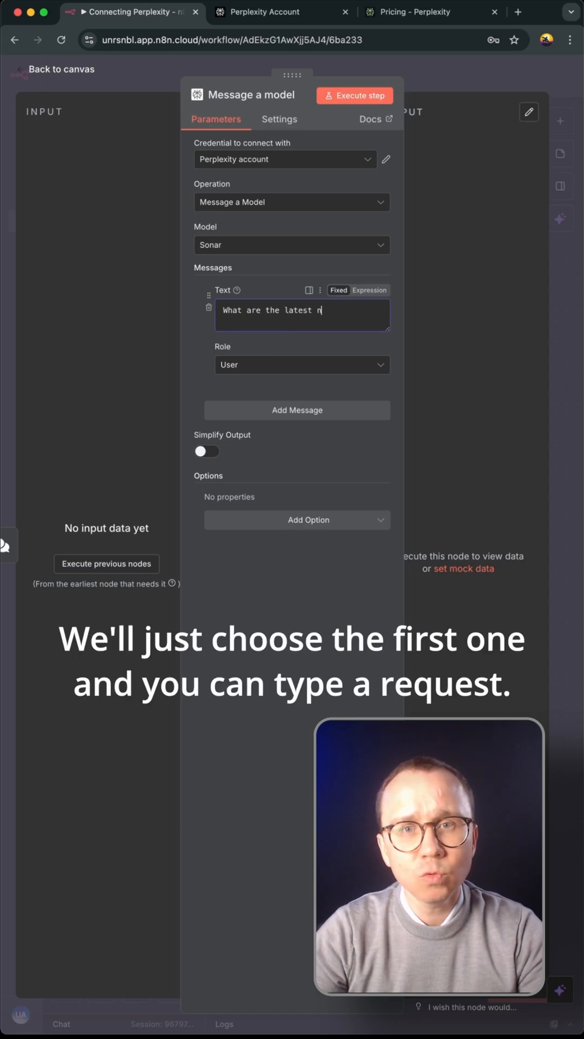
{"action": "type", "text": "ews for"}
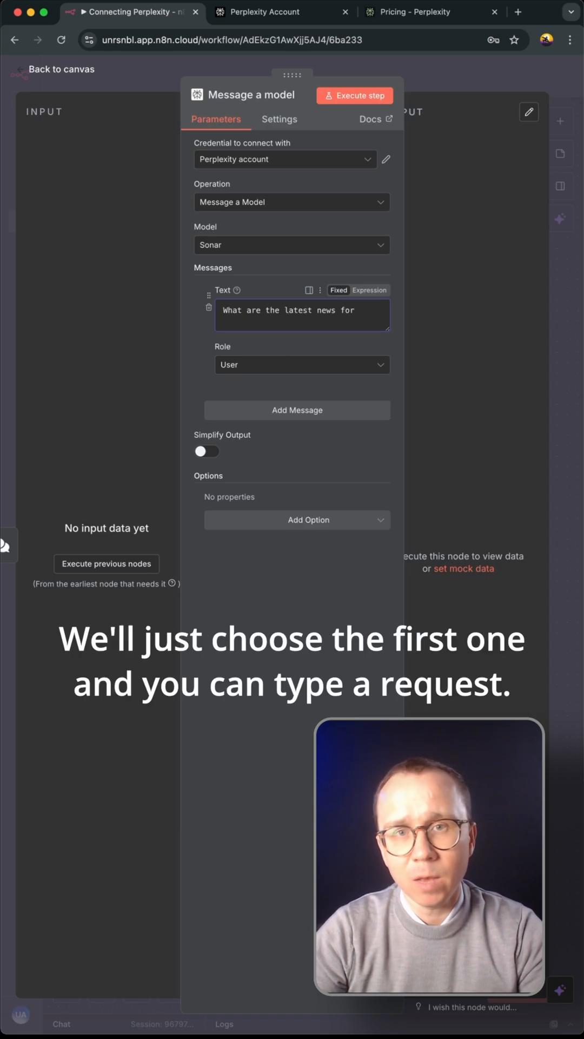
{"action": "type", "text": "Berlin"}
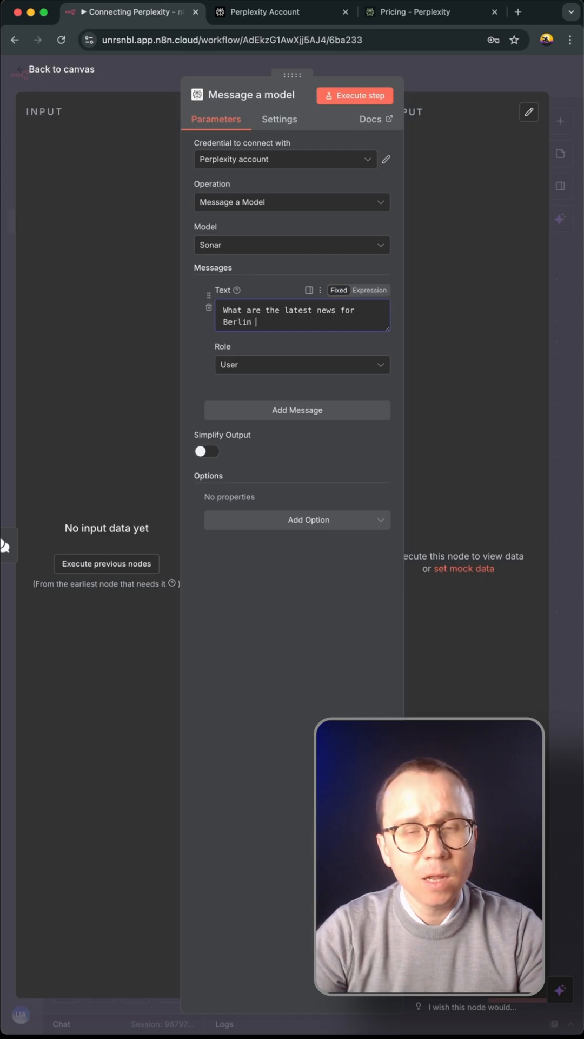
{"action": "type", "text": "real estate marke"}
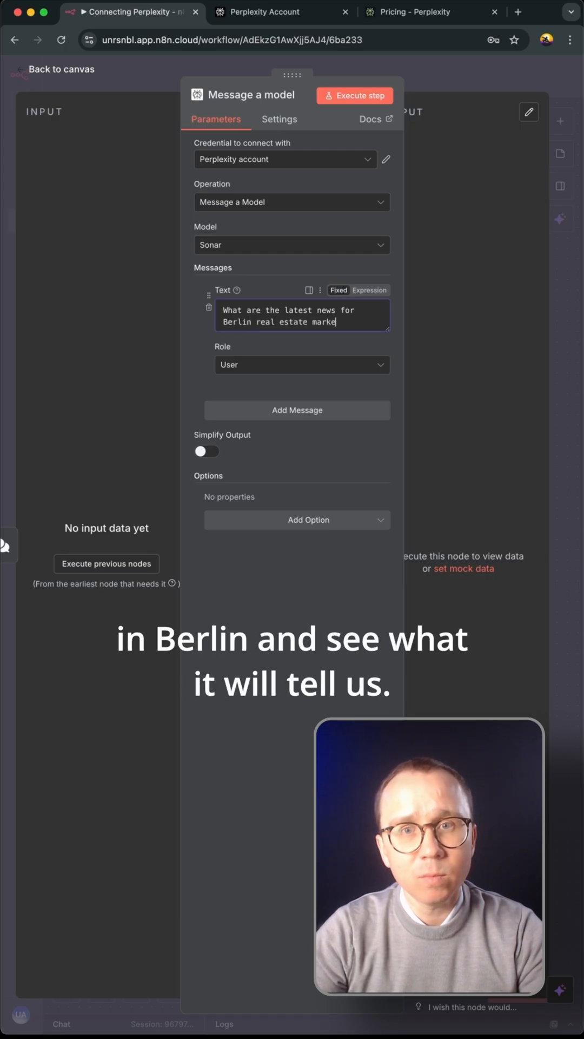
{"action": "type", "text": "today?"}
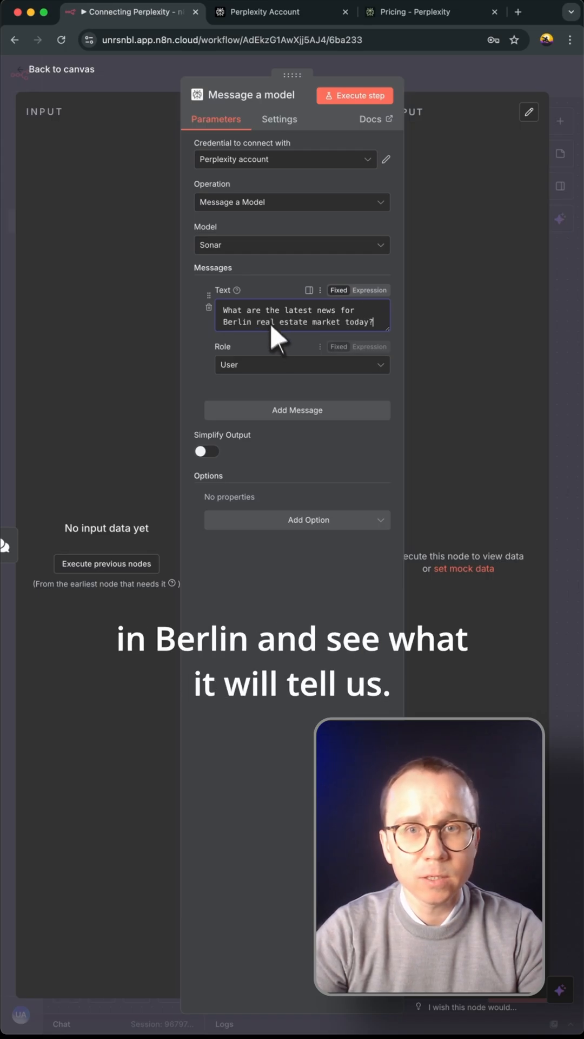
{"action": "left_click", "coordinate": [59, 69]}
{"action": "type", "text": "T"}
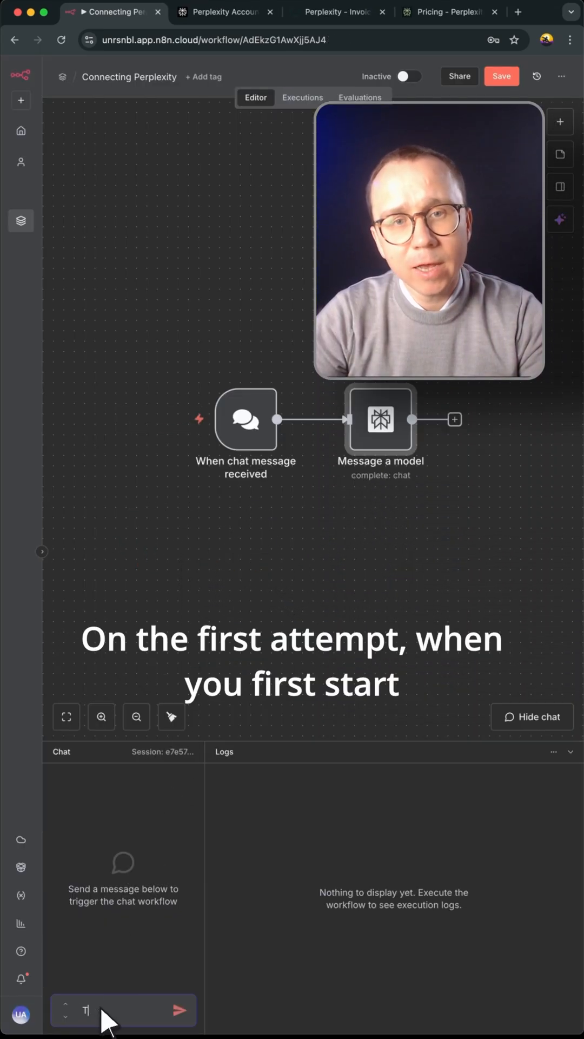
Step: Send 'Test message' in chat to run the workflow and inspect the failed Message a model node
{"action": "type", "text": "est message"}
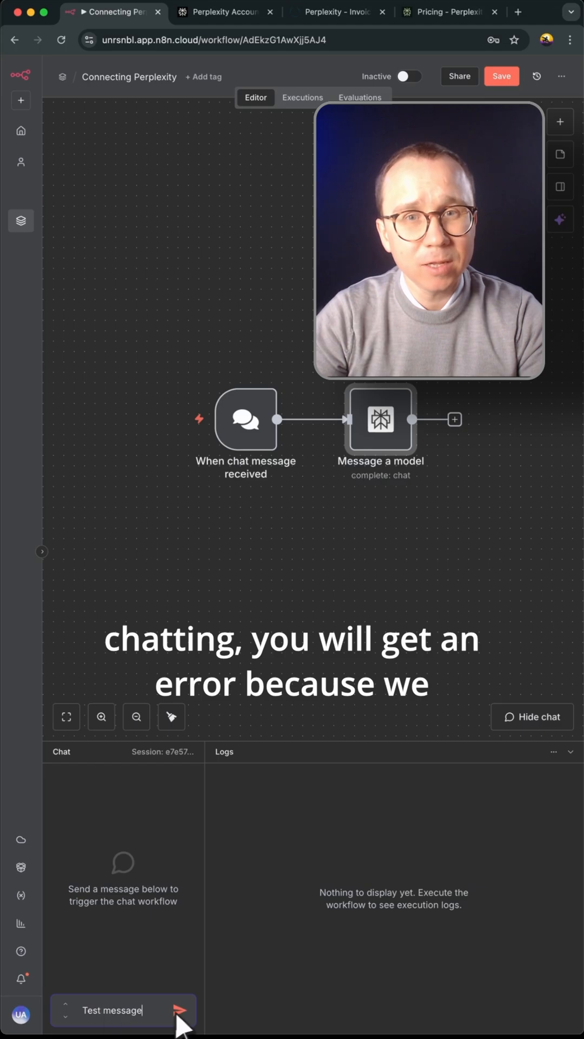
{"action": "left_click", "coordinate": [181, 1011]}
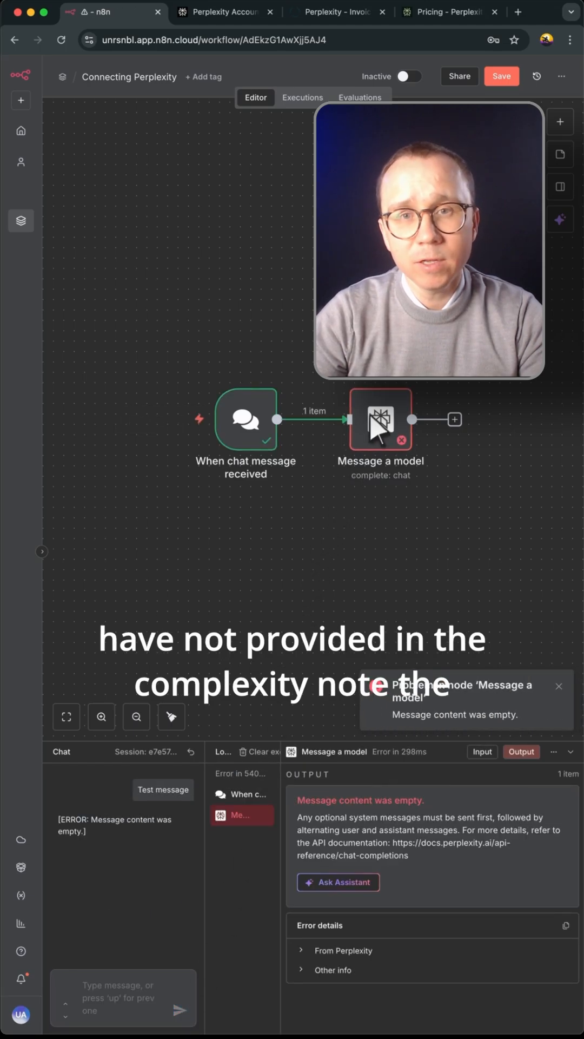
{"action": "double_click", "coordinate": [381, 419]}
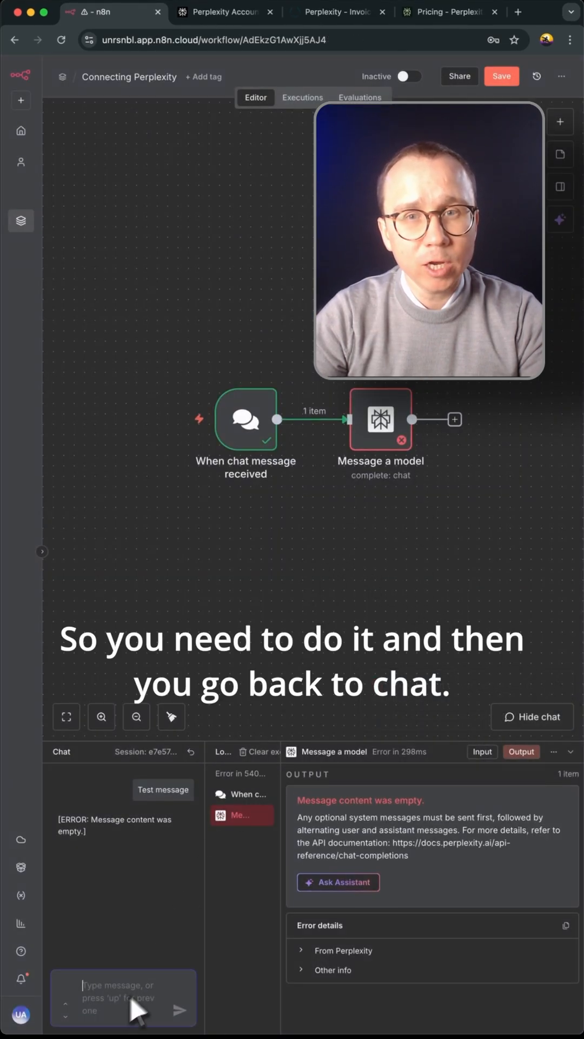
Step: Reopen the chat and send the Berlin real estate question so the Perplexity node runs successfully
{"action": "left_click", "coordinate": [532, 716]}
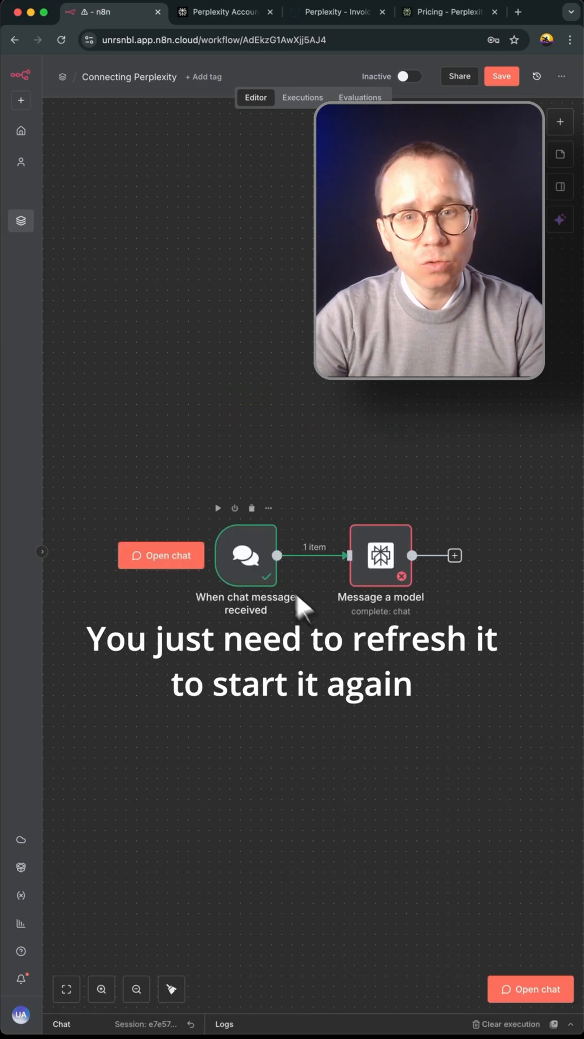
{"action": "left_click", "coordinate": [530, 988]}
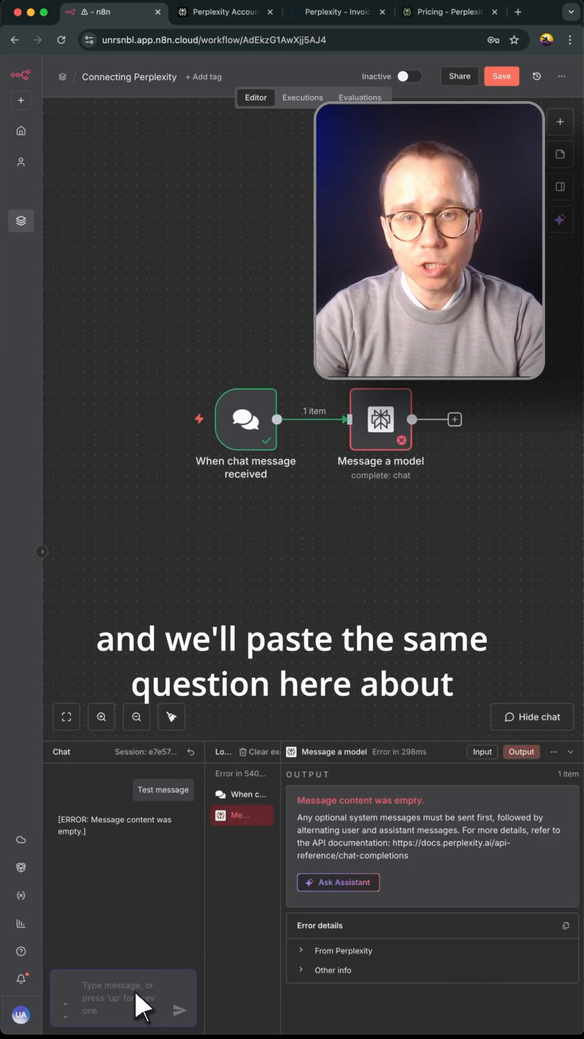
{"action": "type", "text": "What are the latest news for Berlin real estate market today?"}
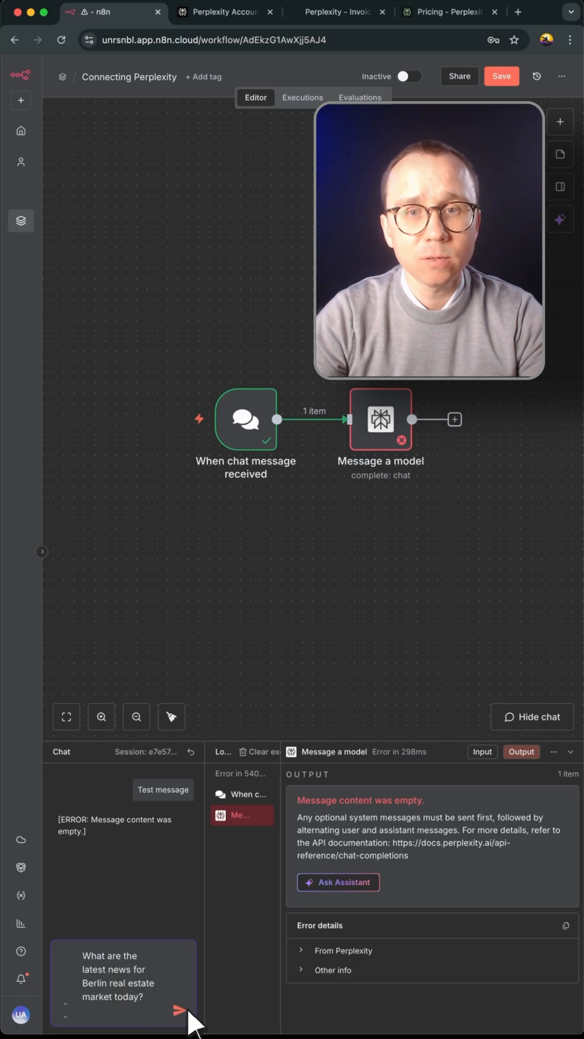
{"action": "left_click", "coordinate": [180, 1009]}
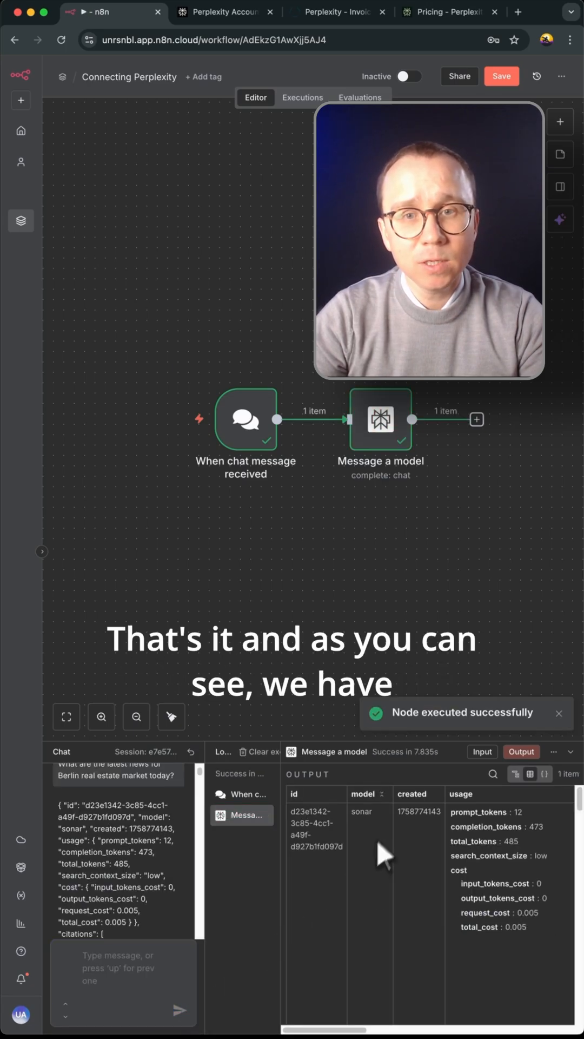
Step: View the output in Schema view and scroll to the usage costs and citations list
{"action": "left_click", "coordinate": [515, 774]}
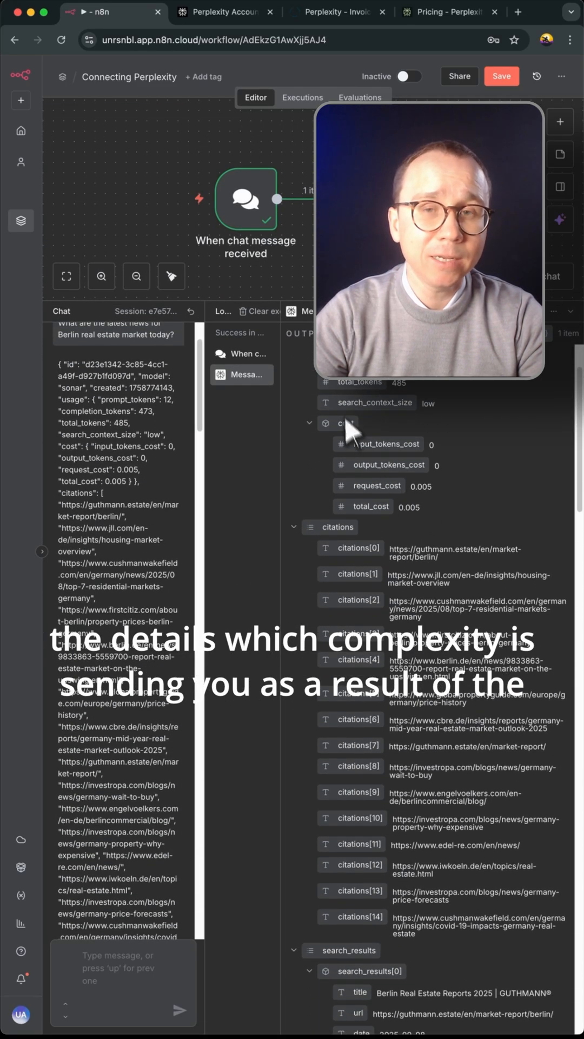
{"action": "scroll", "scroll_direction": "up", "scroll_amount": 3}
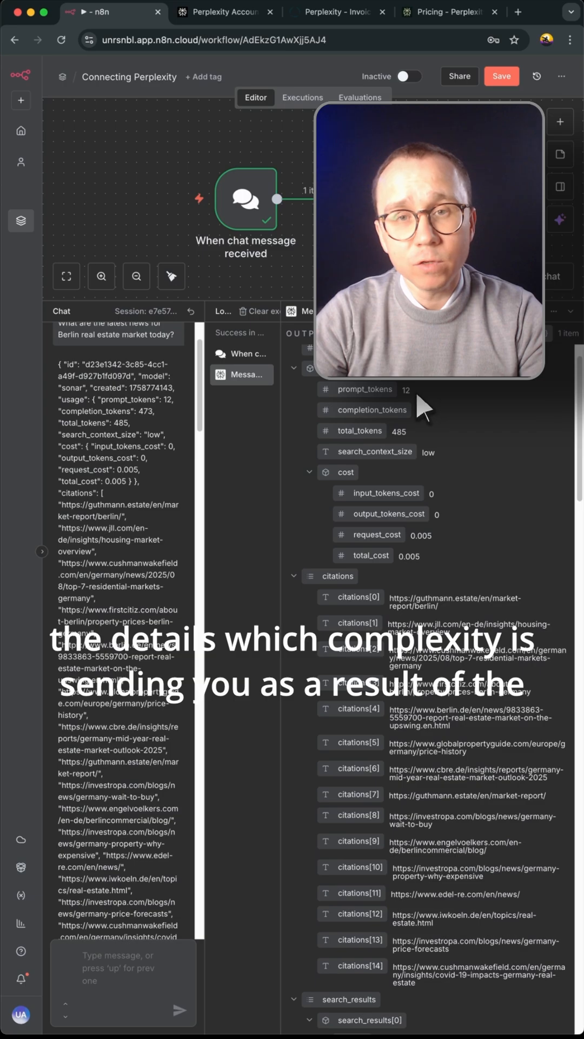
{"action": "scroll", "scroll_direction": "down", "scroll_amount": 3}
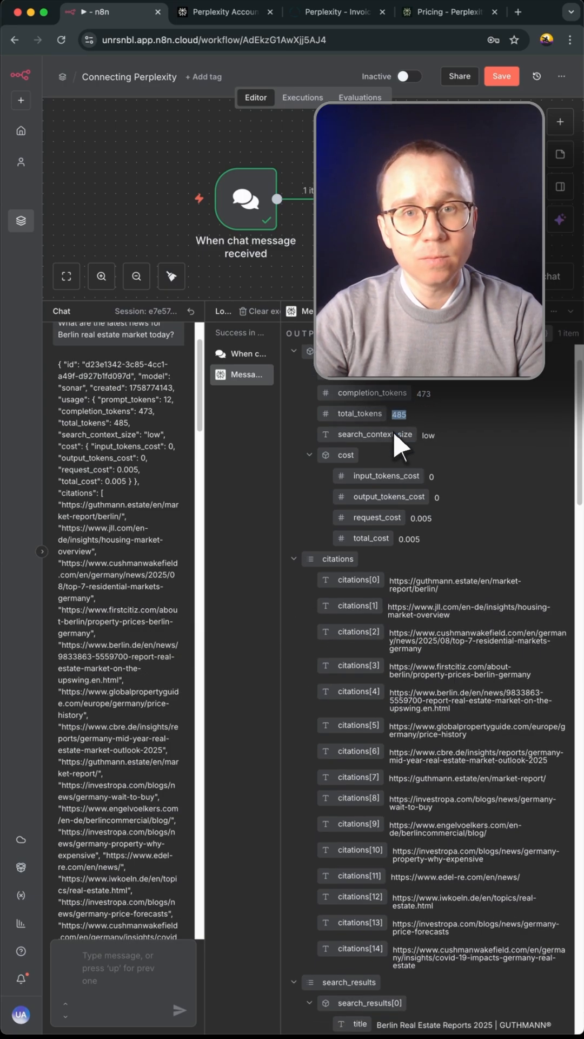